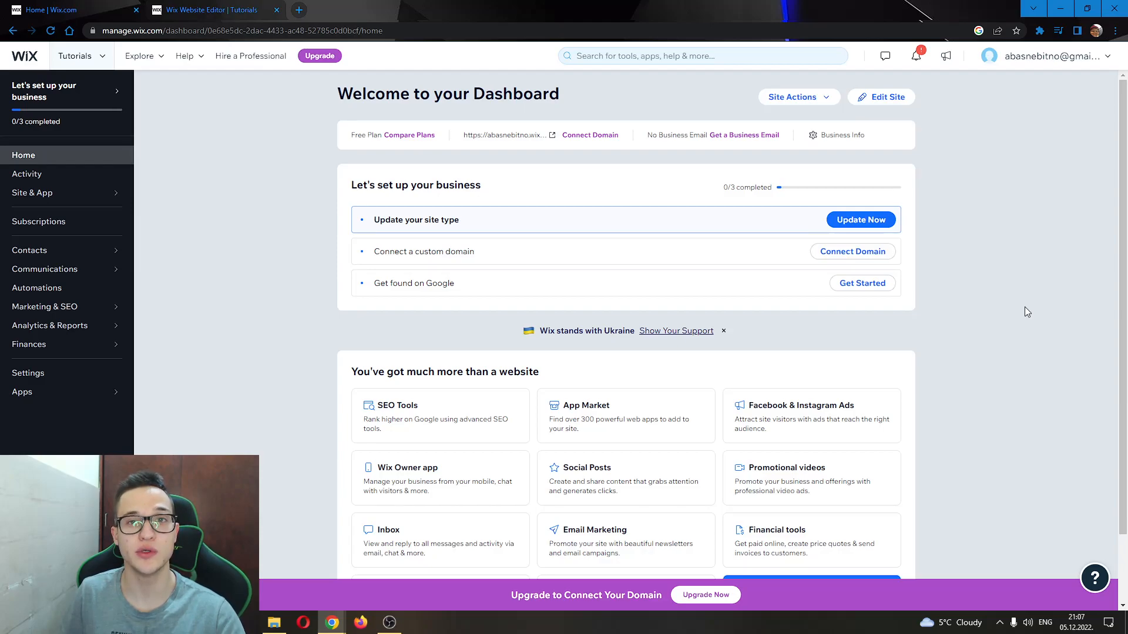
{"action": "mouse_move", "coordinate": [1018, 300]}
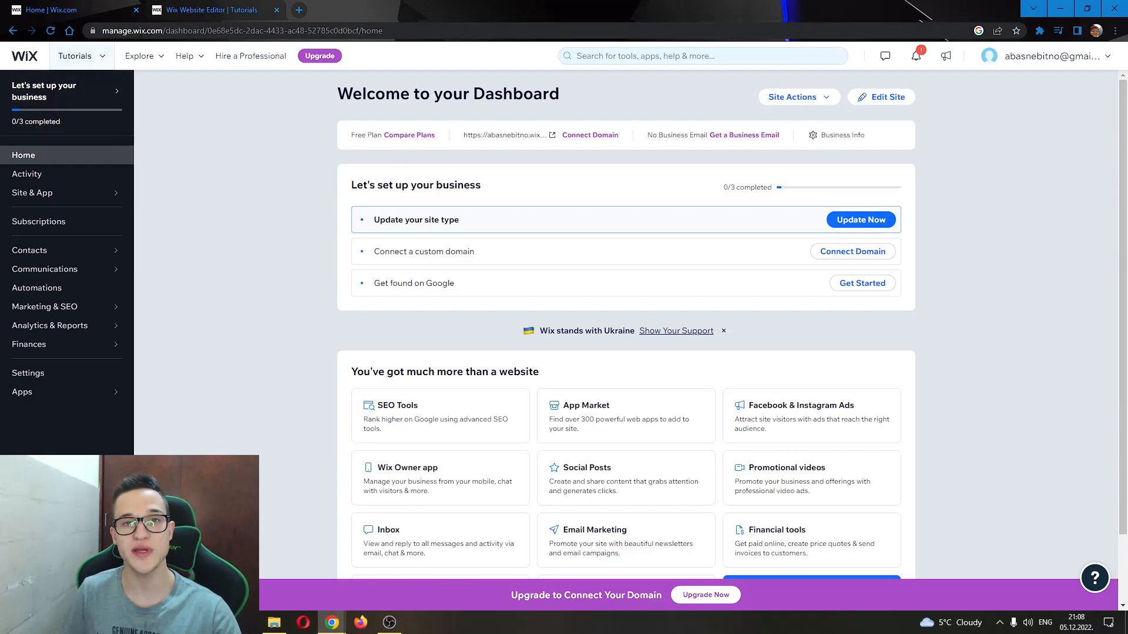
{"action": "mouse_move", "coordinate": [213, 234]}
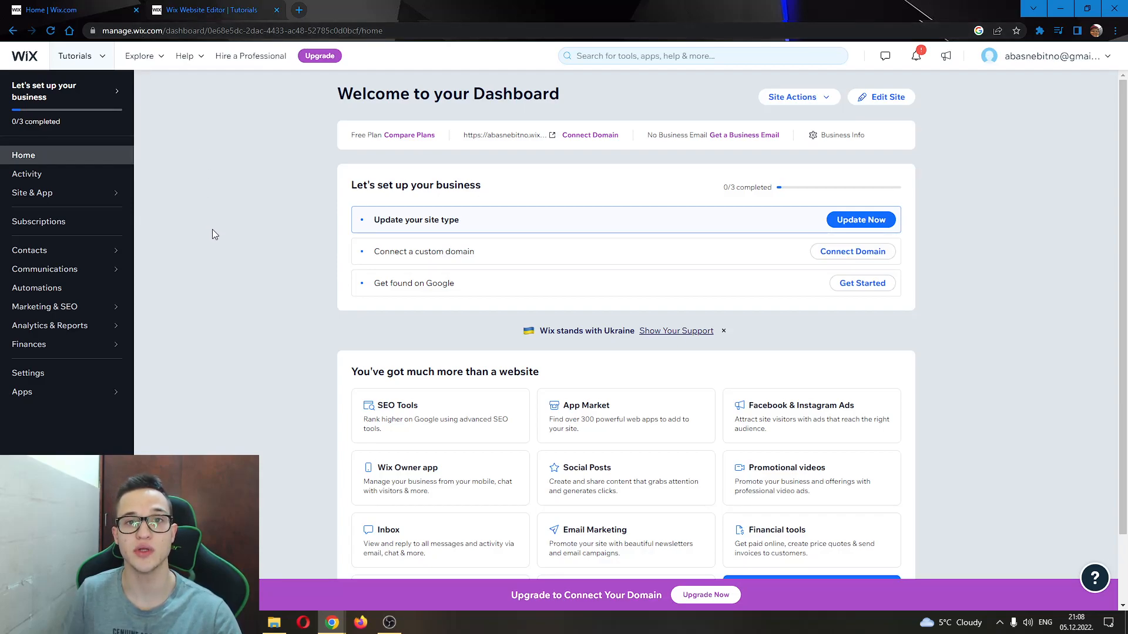
{"action": "mouse_move", "coordinate": [305, 109]}
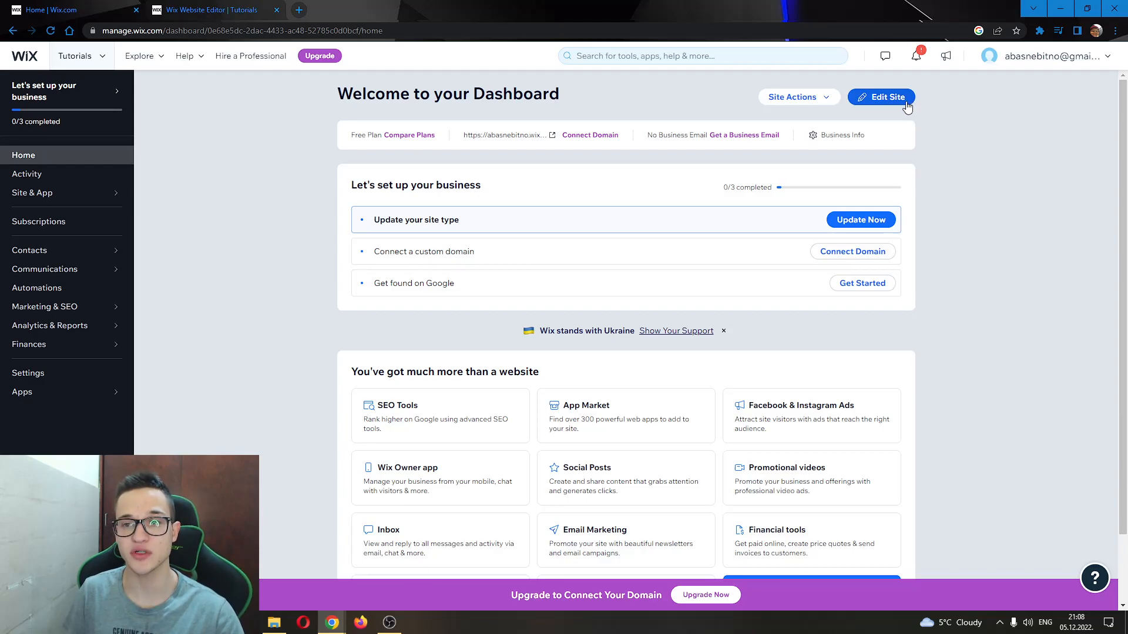
Step: Open the Tutorials site in the Wix Editor from the dashboard
{"action": "left_click", "coordinate": [880, 97]}
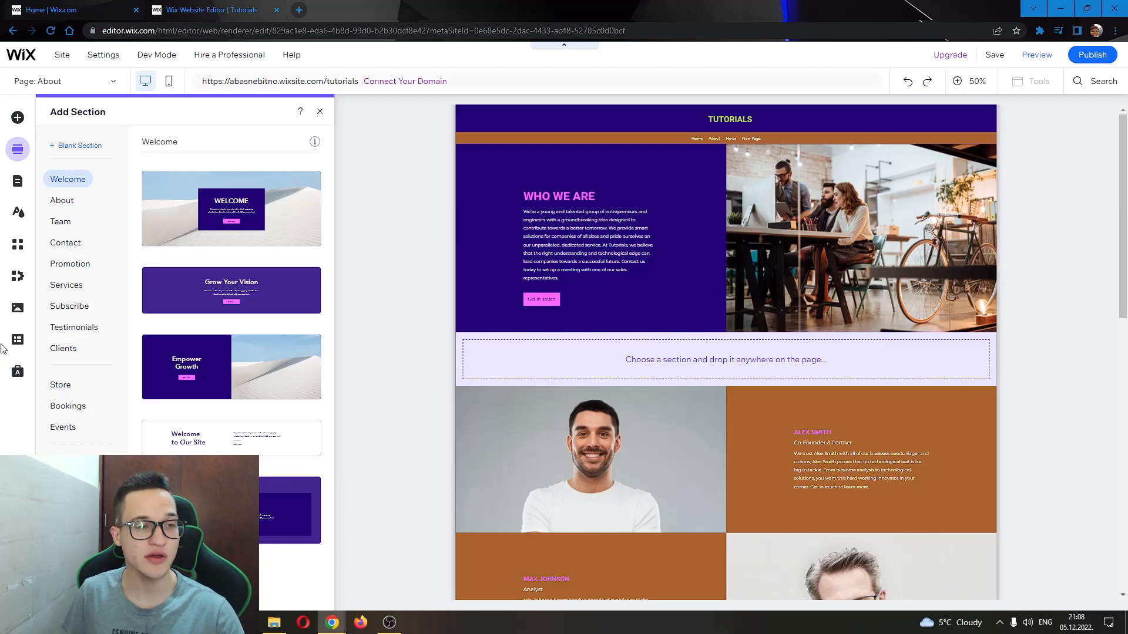
{"action": "mouse_move", "coordinate": [18, 181]}
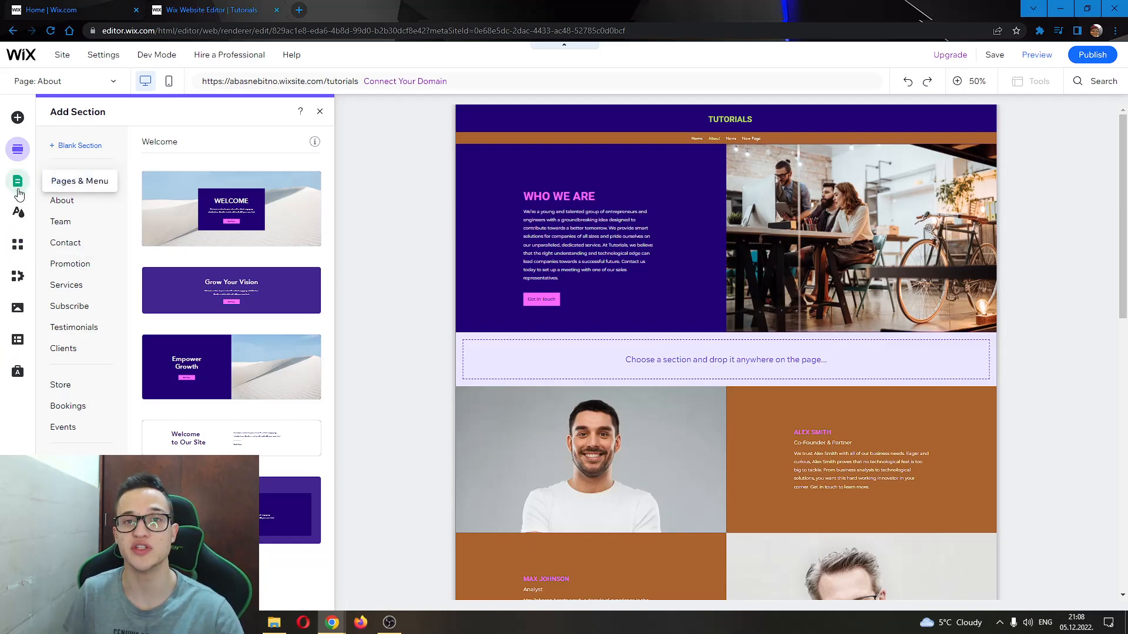
Step: Show the Site Pages and Menu list with Home, About, News and New Page
{"action": "left_click", "coordinate": [17, 181]}
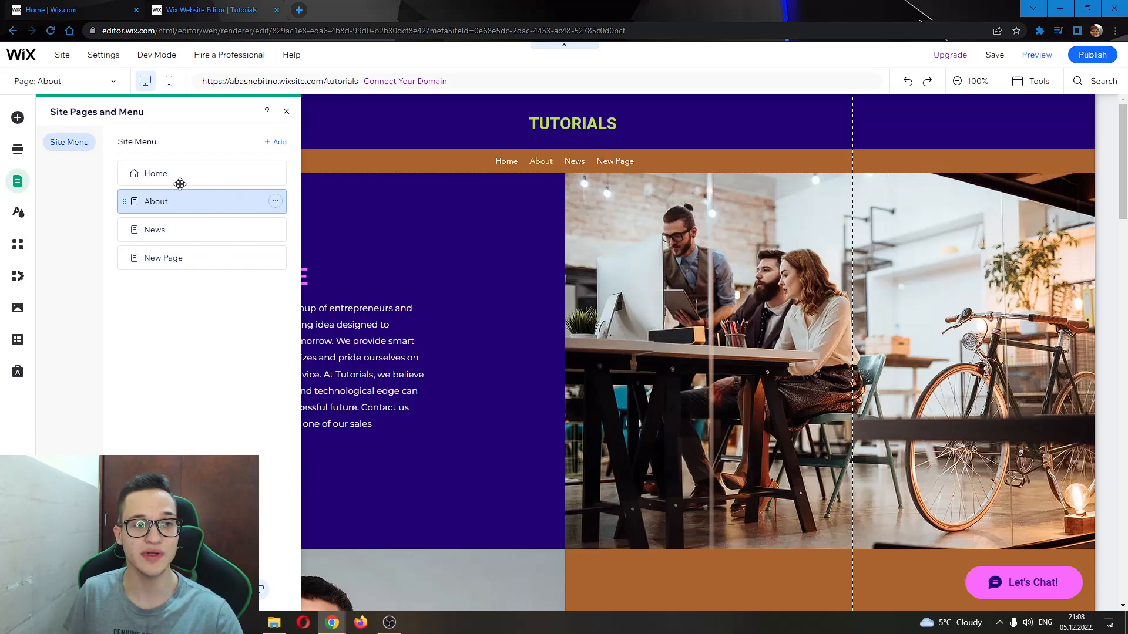
{"action": "mouse_move", "coordinate": [178, 153]}
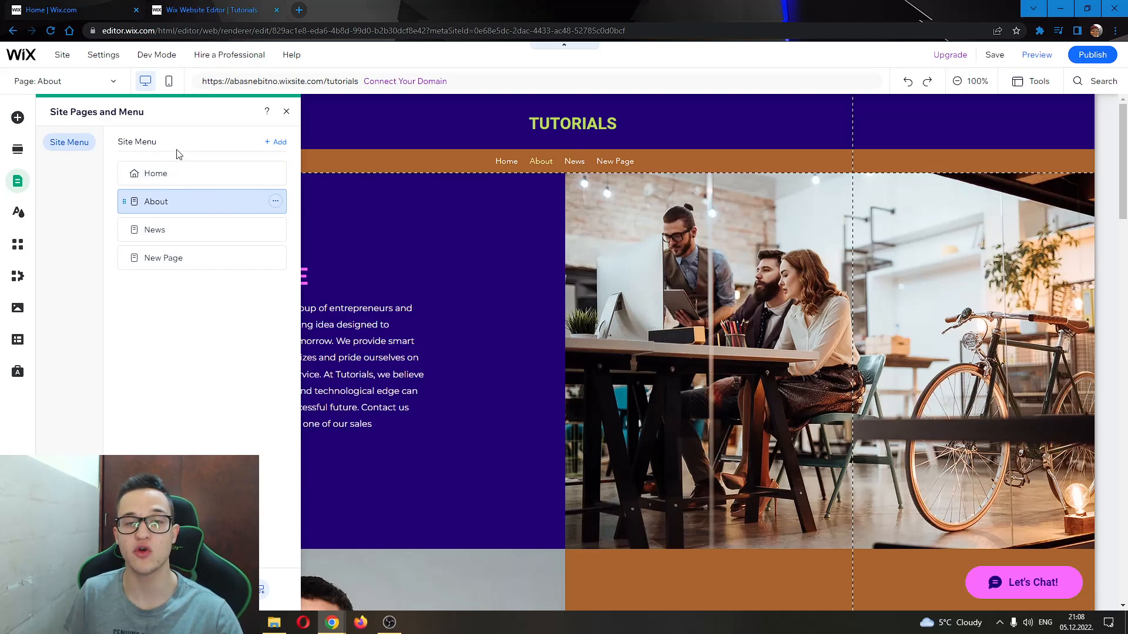
{"action": "mouse_move", "coordinate": [200, 229]}
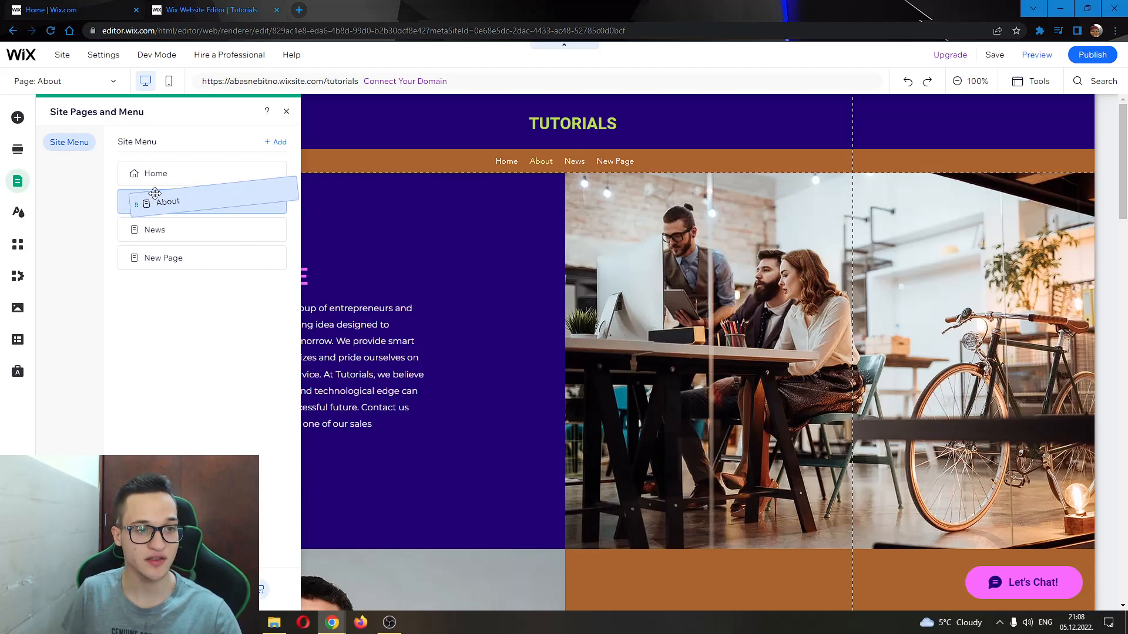
Step: Nest About and News under Home as subpages in the site menu
{"action": "left_click_drag", "start_coordinate": [167, 201], "coordinate": [167, 195]}
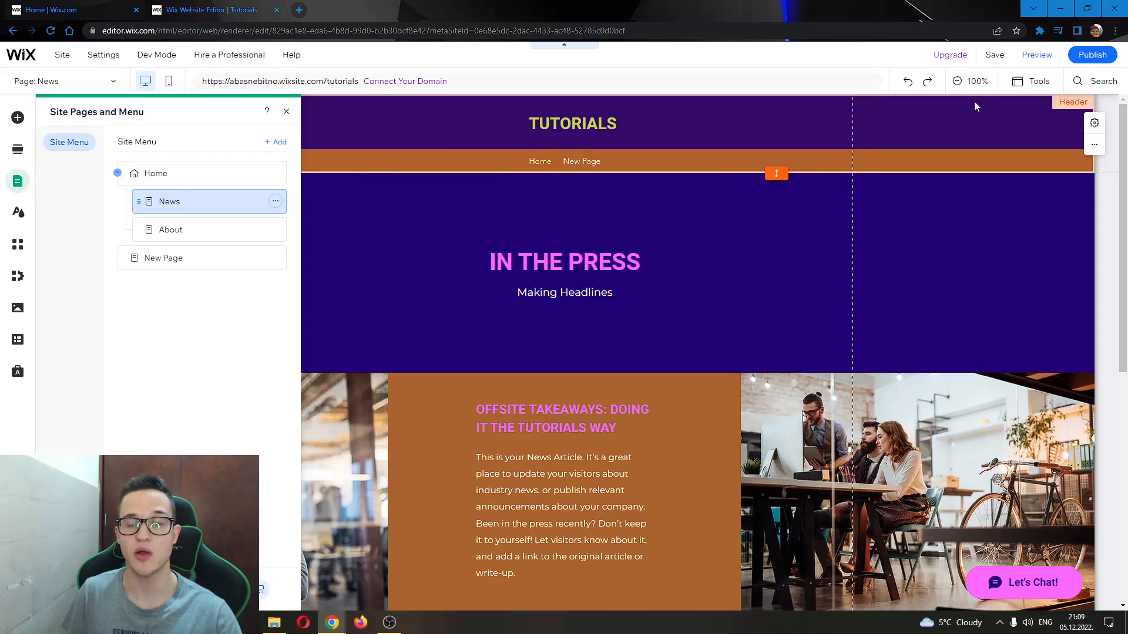
{"action": "mouse_move", "coordinate": [1036, 56]}
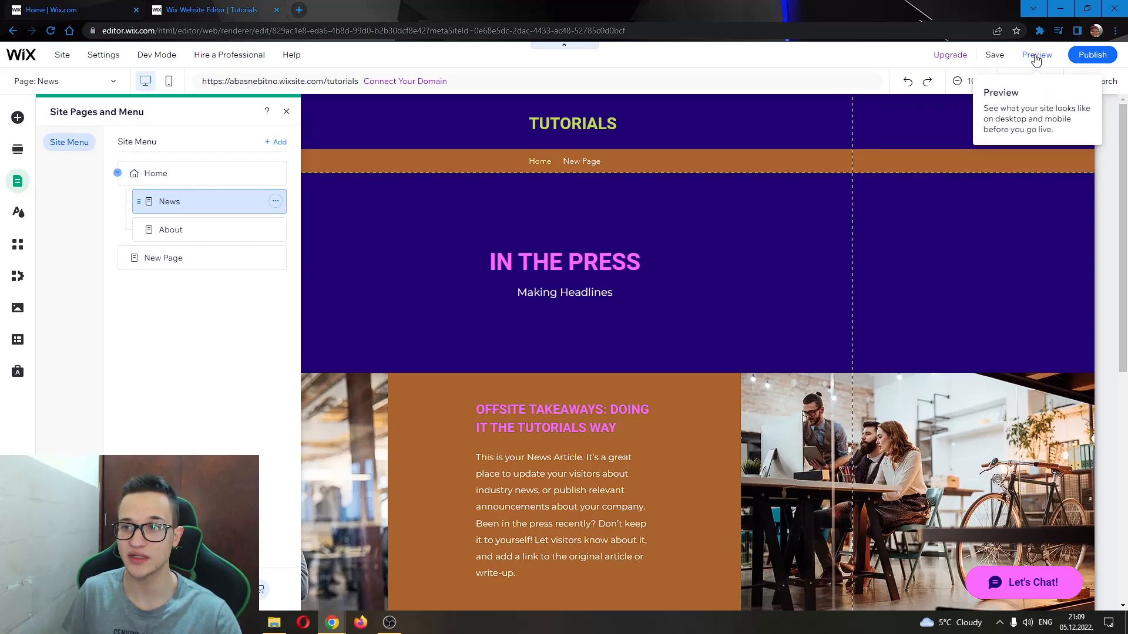
Step: Preview the site as visitors see it, with only Home and New Page in the menu
{"action": "left_click", "coordinate": [1036, 55]}
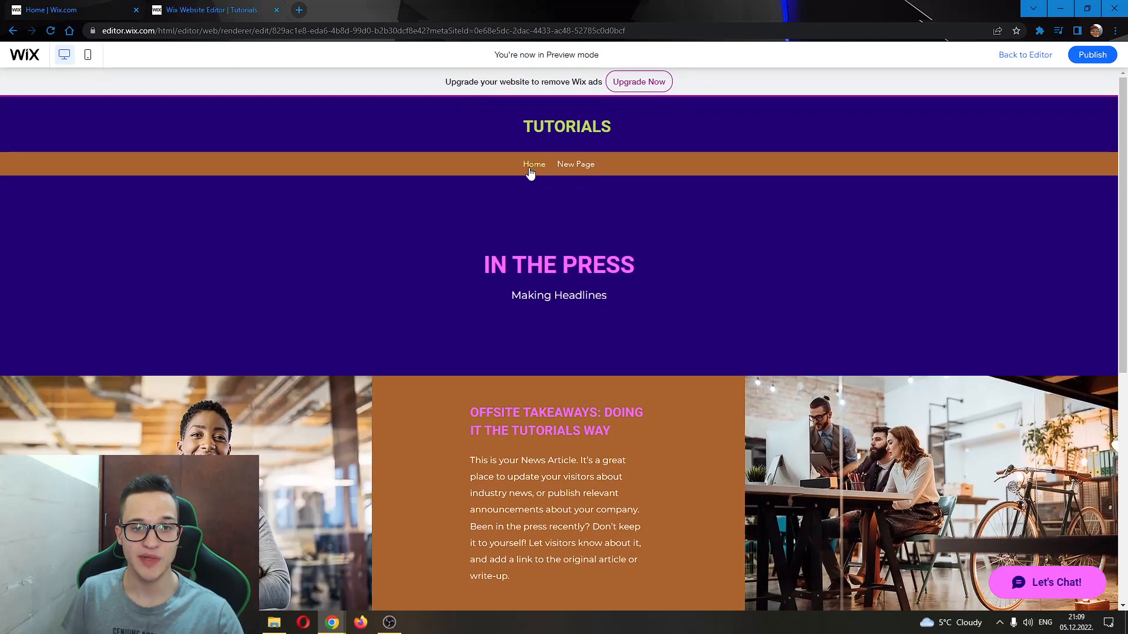
{"action": "mouse_move", "coordinate": [533, 164]}
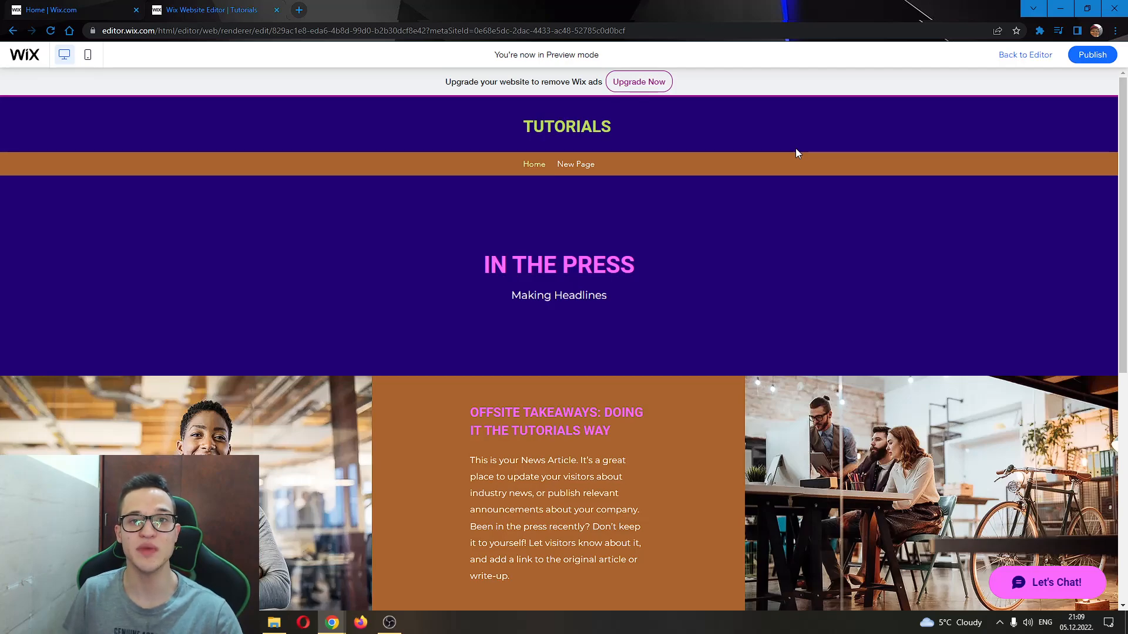
{"action": "mouse_move", "coordinate": [790, 155]}
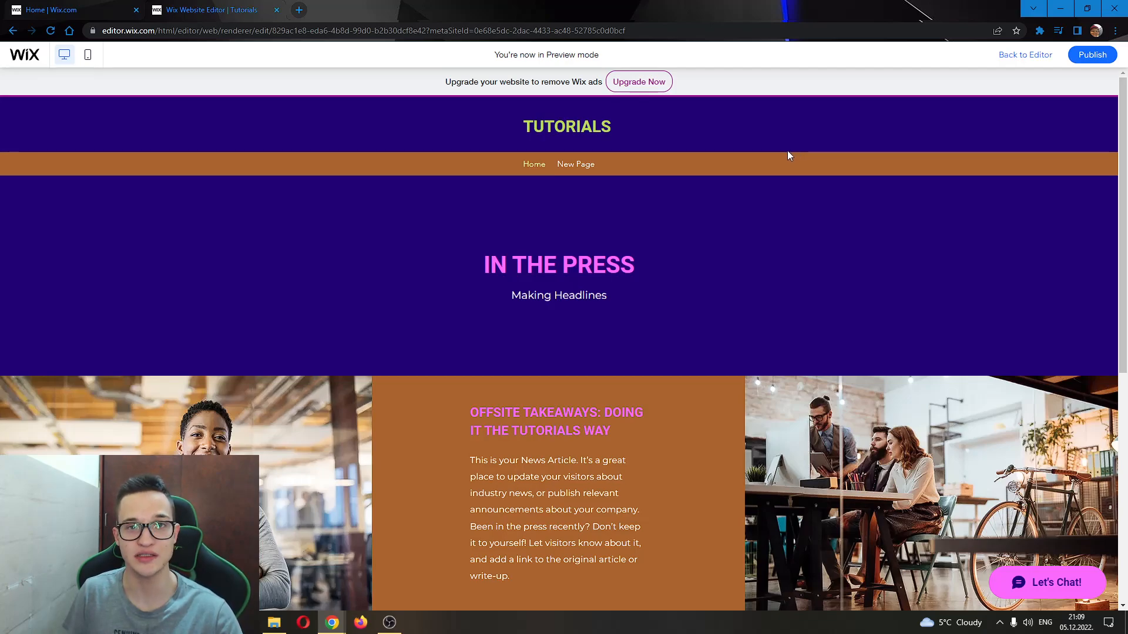